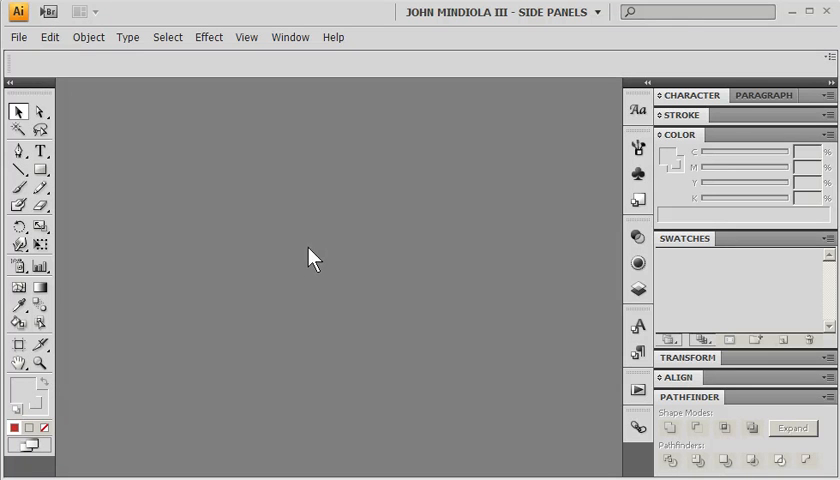
{"action": "mouse_move", "coordinate": [308, 268]}
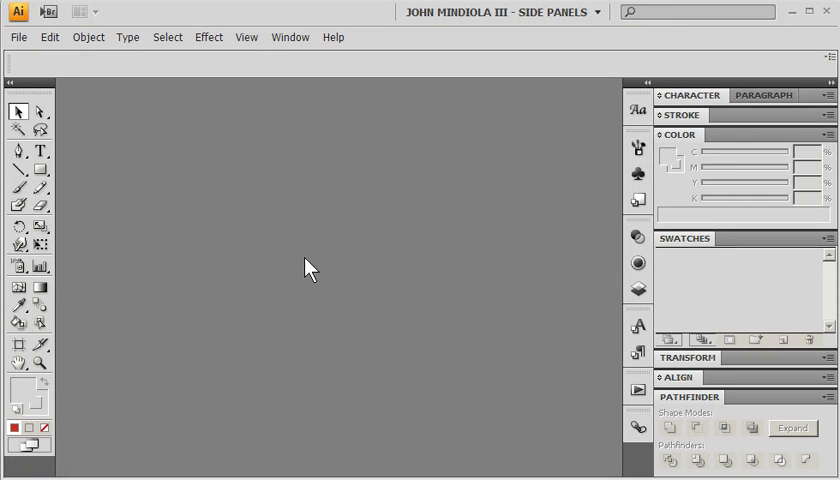
{"action": "mouse_move", "coordinate": [306, 268]}
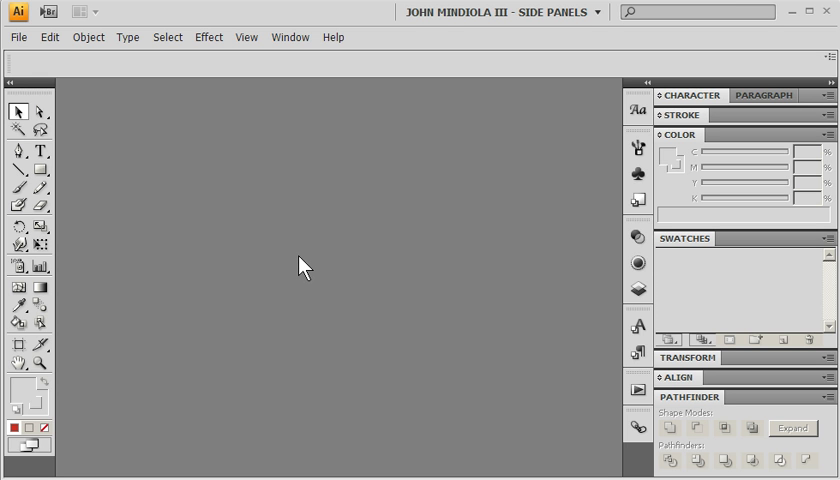
{"action": "mouse_move", "coordinate": [296, 270]}
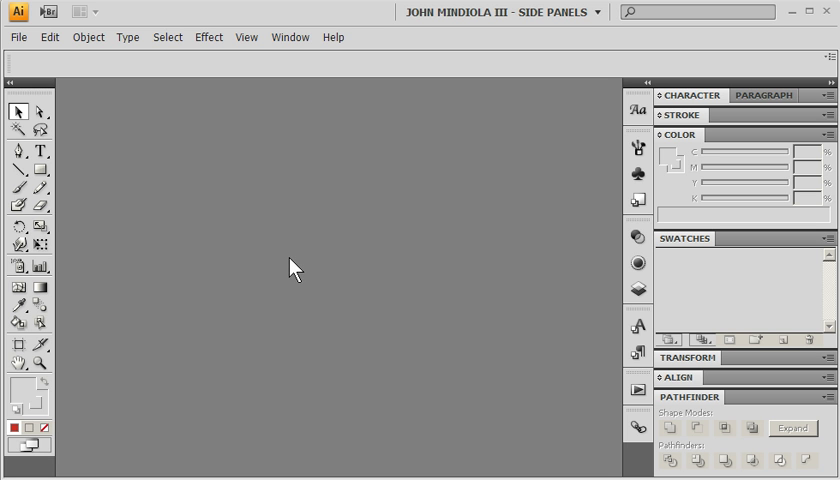
{"action": "mouse_move", "coordinate": [196, 218]}
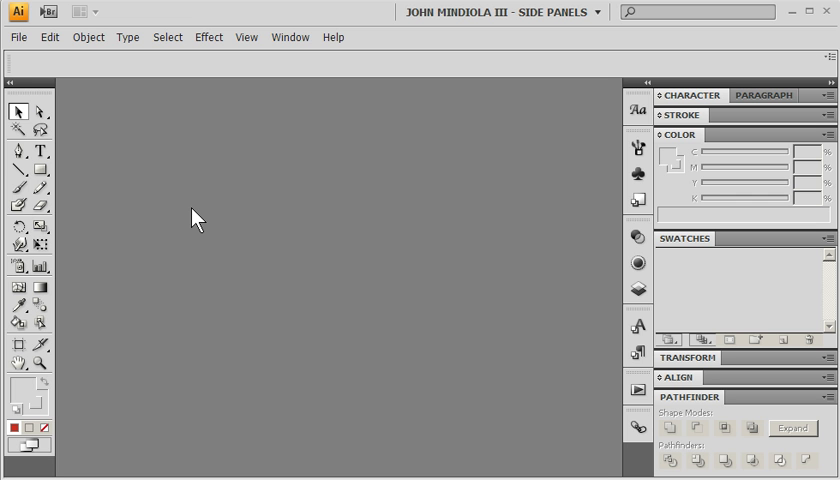
{"action": "mouse_move", "coordinate": [18, 36]}
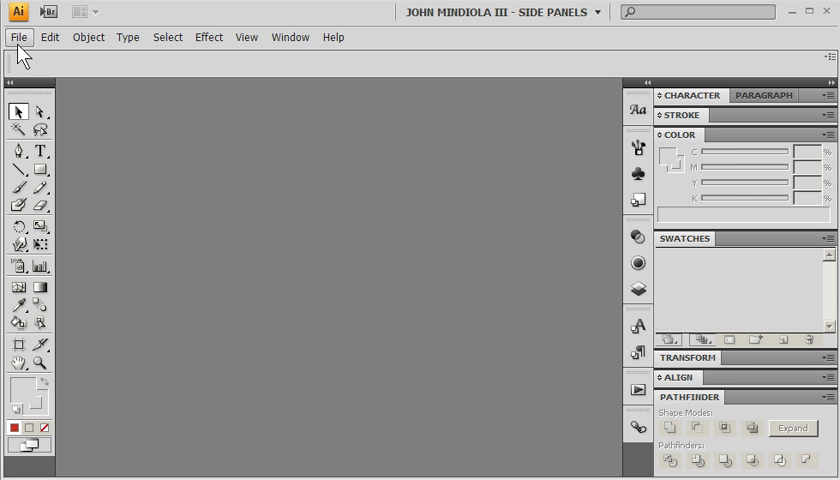
Create a new document from the blank Brochure.ait template in the Blank Templates folder
{"action": "left_click", "coordinate": [18, 36]}
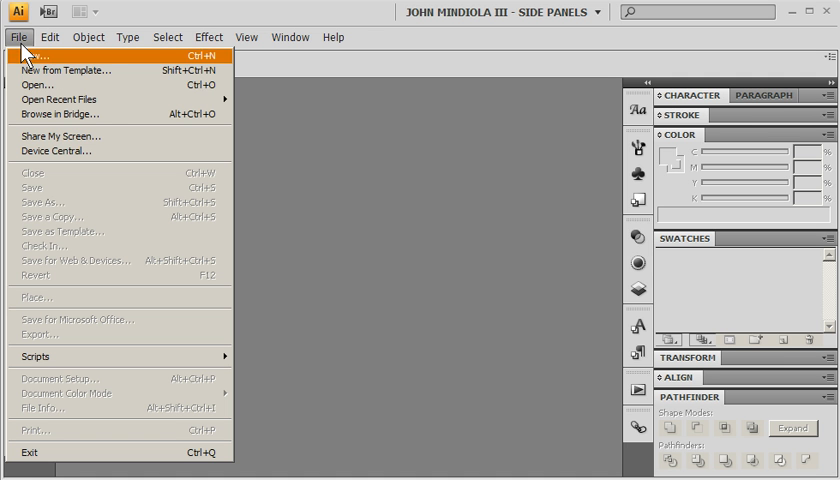
{"action": "mouse_move", "coordinate": [120, 70]}
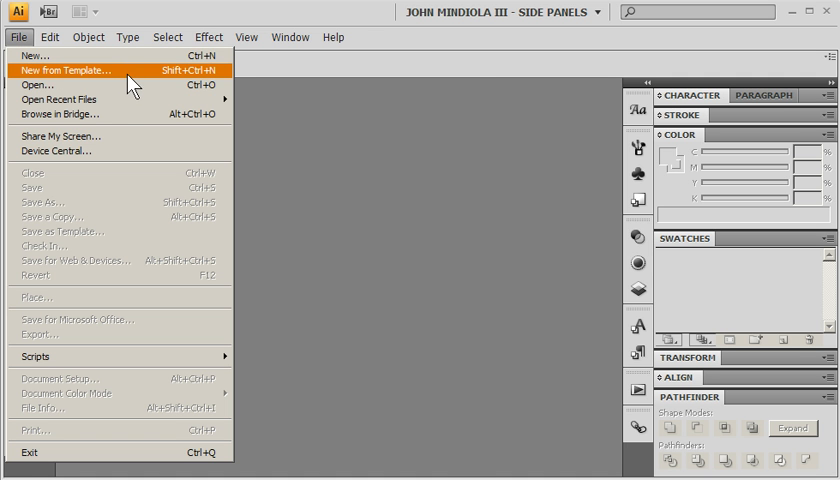
{"action": "left_click", "coordinate": [68, 70]}
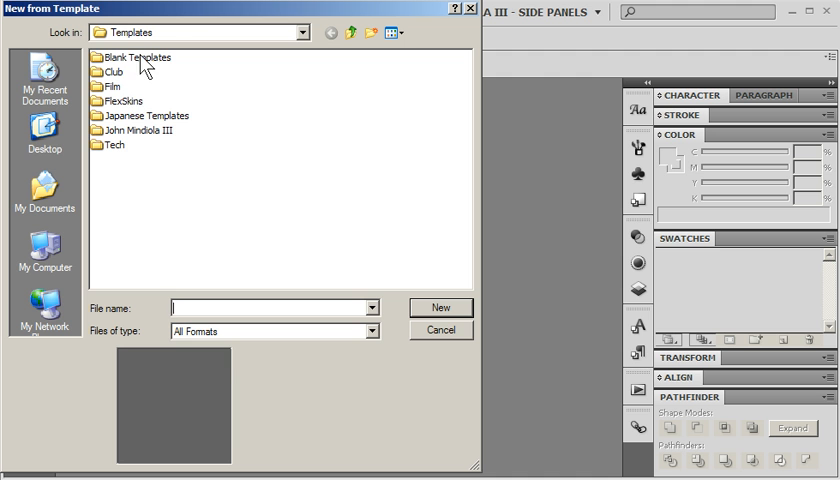
{"action": "double_click", "coordinate": [140, 56]}
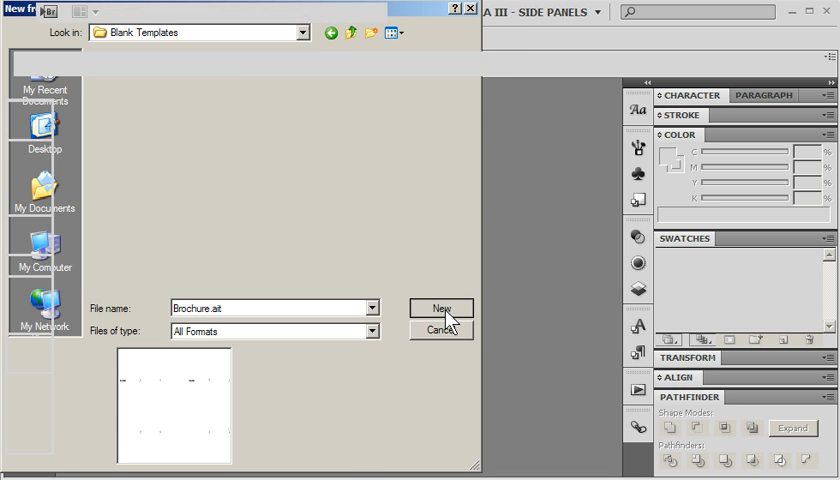
{"action": "left_click", "coordinate": [440, 308]}
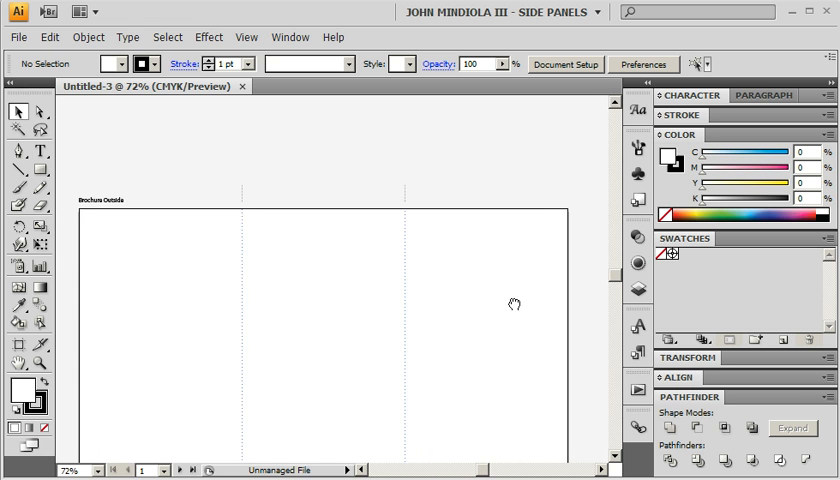
Add 24 pt labels above the panels: FRONT, a copied middle label, and INSIDE FLAP on the left
{"action": "left_click", "coordinate": [40, 152]}
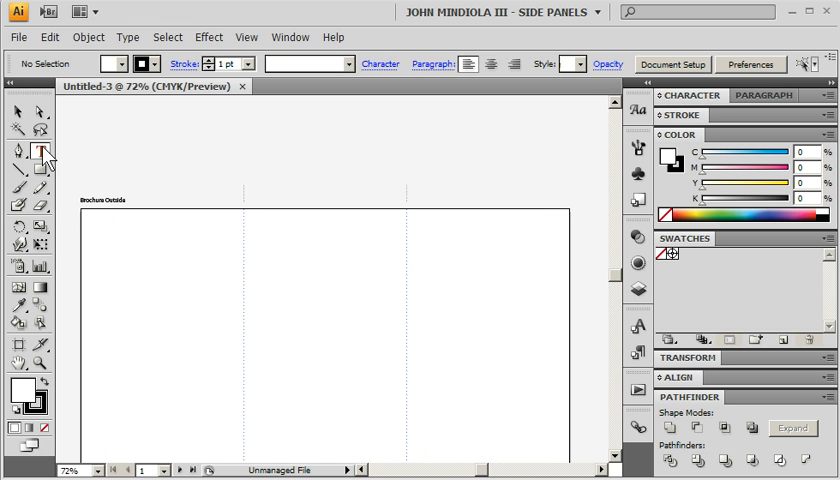
{"action": "mouse_move", "coordinate": [598, 96]}
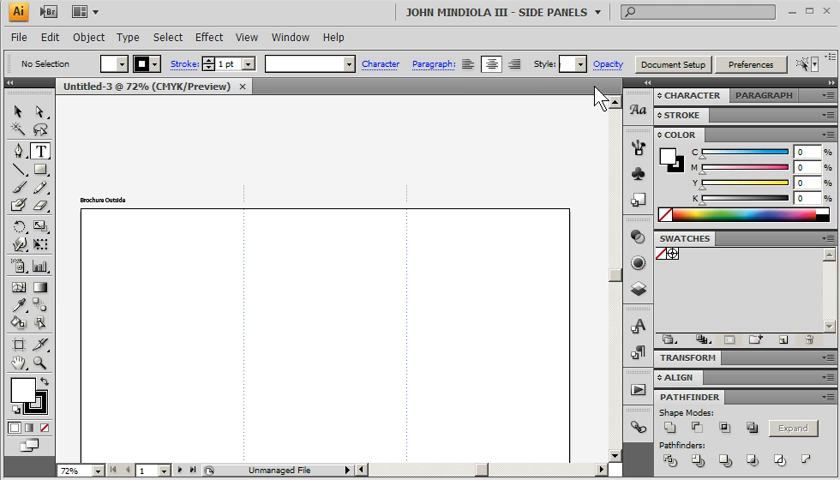
{"action": "left_click", "coordinate": [288, 128]}
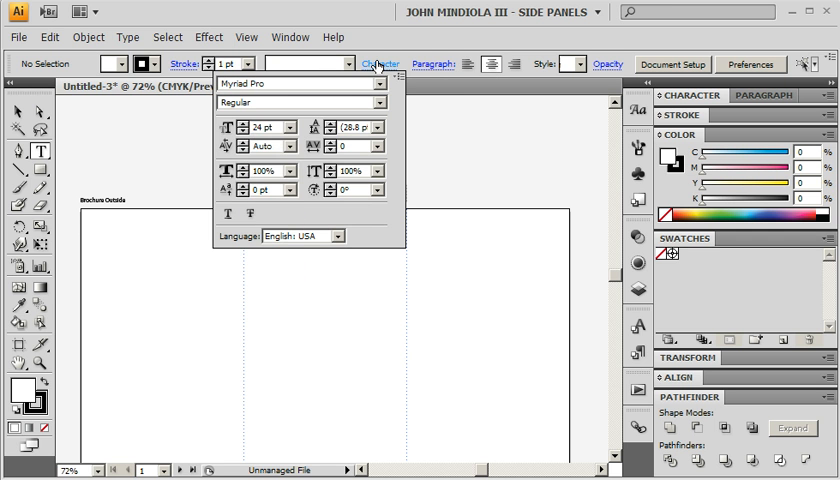
{"action": "left_click", "coordinate": [380, 64]}
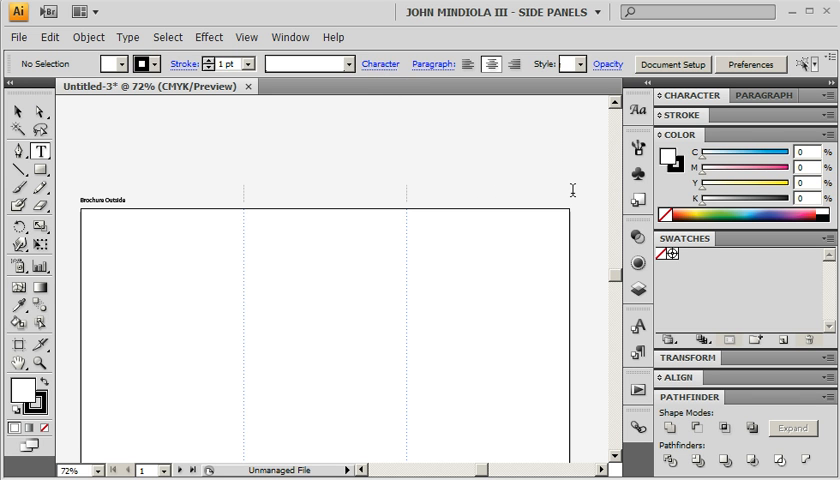
{"action": "type", "text": "FRONT"}
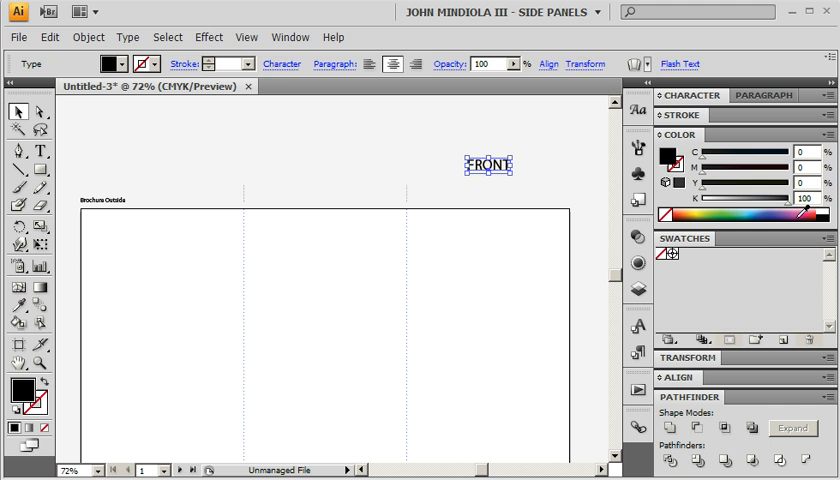
{"action": "left_click_drag", "start_coordinate": [490, 164], "coordinate": [398, 164]}
{"action": "type", "text": "BACK"}
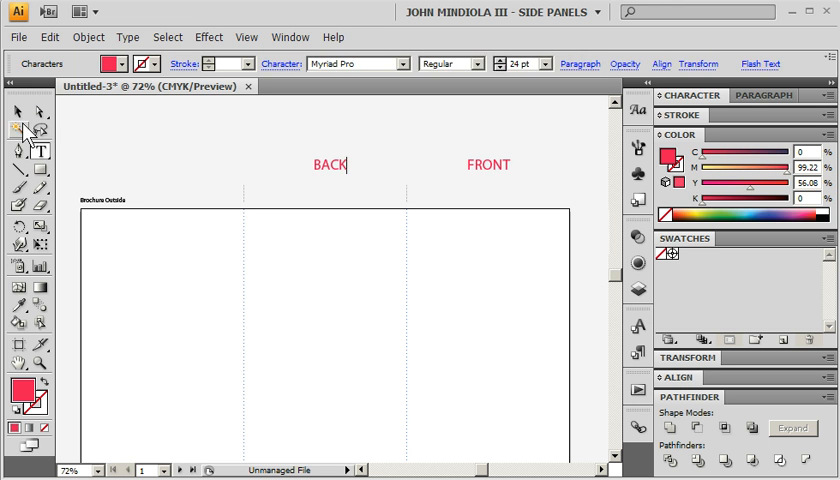
{"action": "left_click_drag", "start_coordinate": [330, 164], "coordinate": [160, 164]}
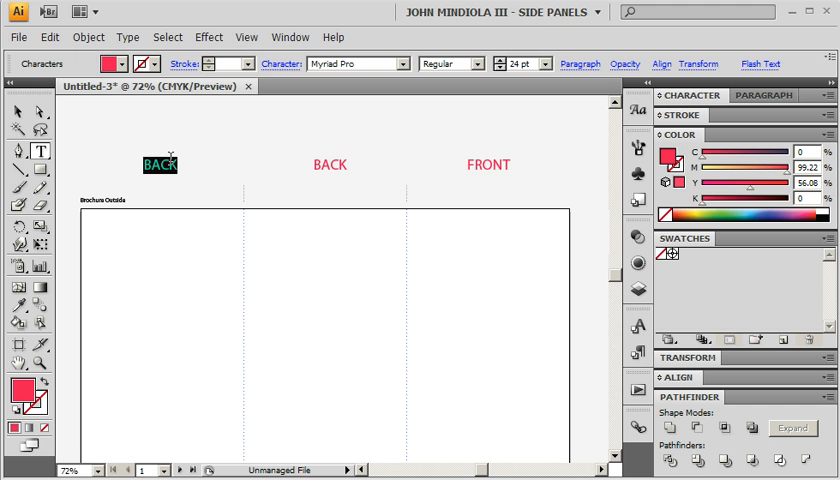
{"action": "type", "text": "INSIDE FLAP"}
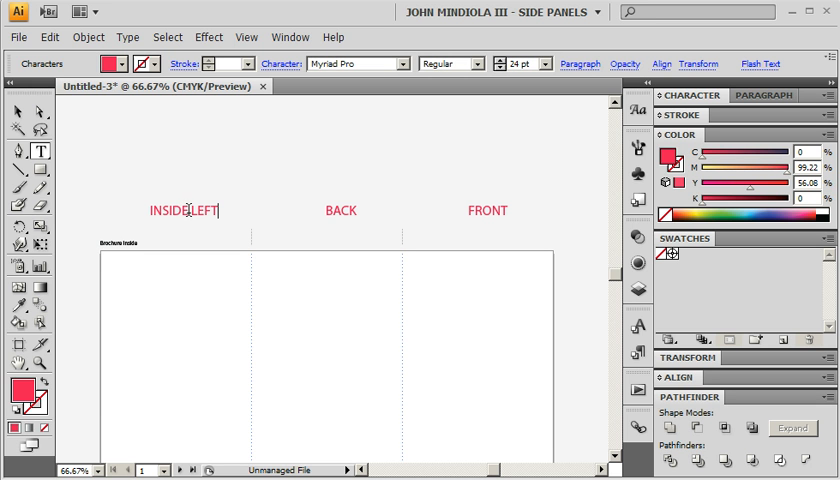
Retype the middle and right labels as INSIDE MIDDLE and INSIDE RIGHT
{"action": "double_click", "coordinate": [340, 210]}
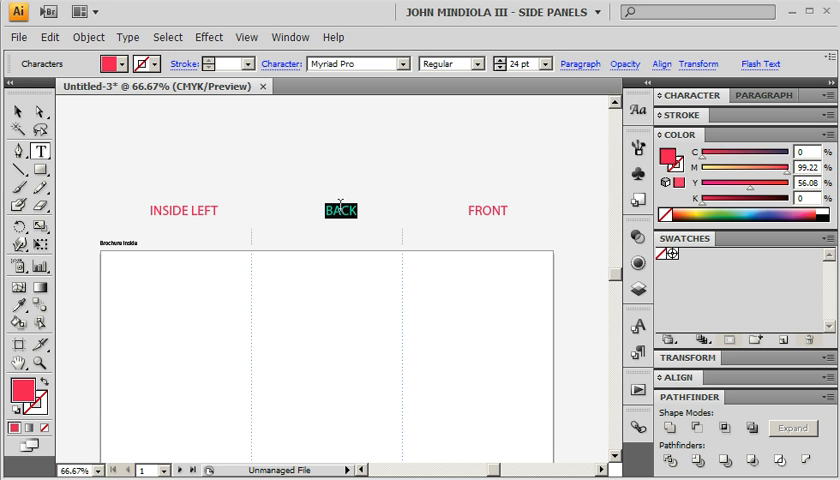
{"action": "type", "text": "INSIDE MIDDLE"}
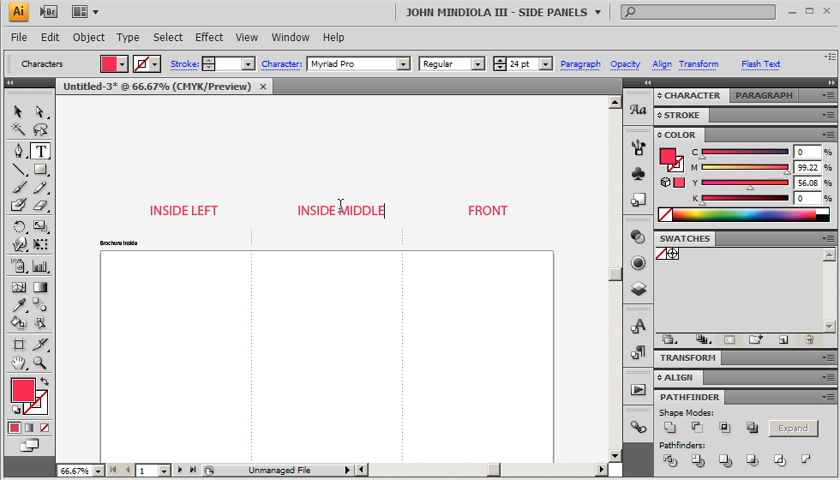
{"action": "double_click", "coordinate": [488, 210]}
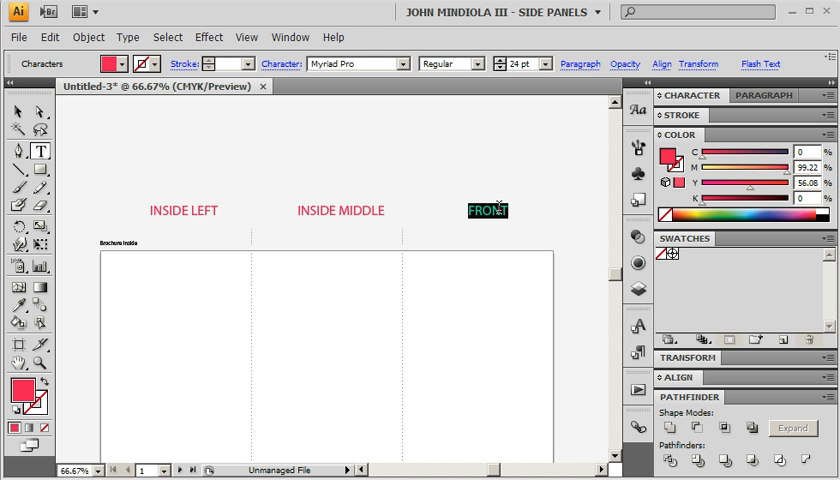
{"action": "type", "text": "INSIDE RIGHT"}
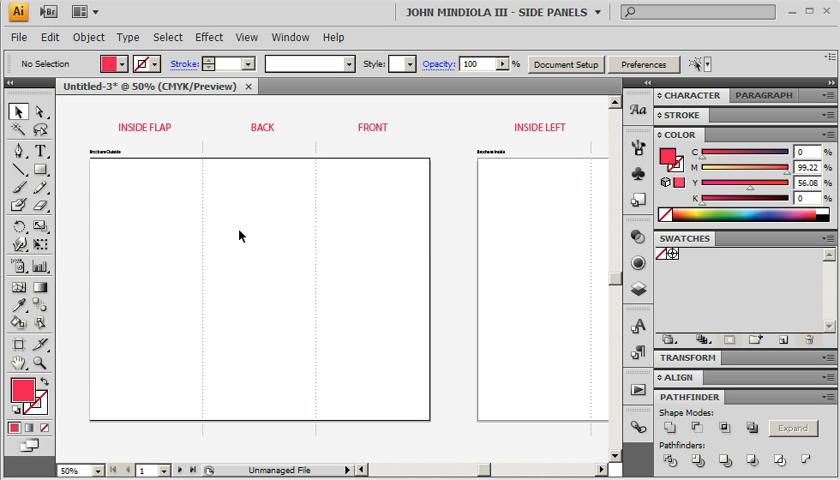
{"action": "mouse_move", "coordinate": [340, 188]}
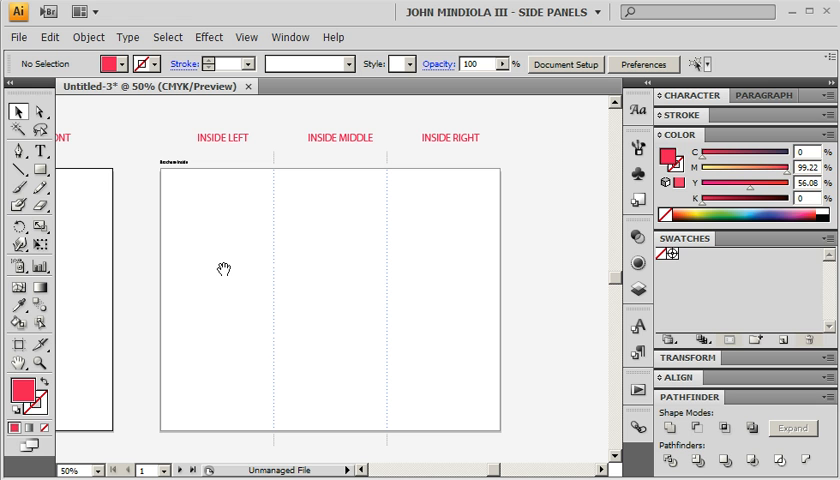
{"action": "mouse_move", "coordinate": [228, 144]}
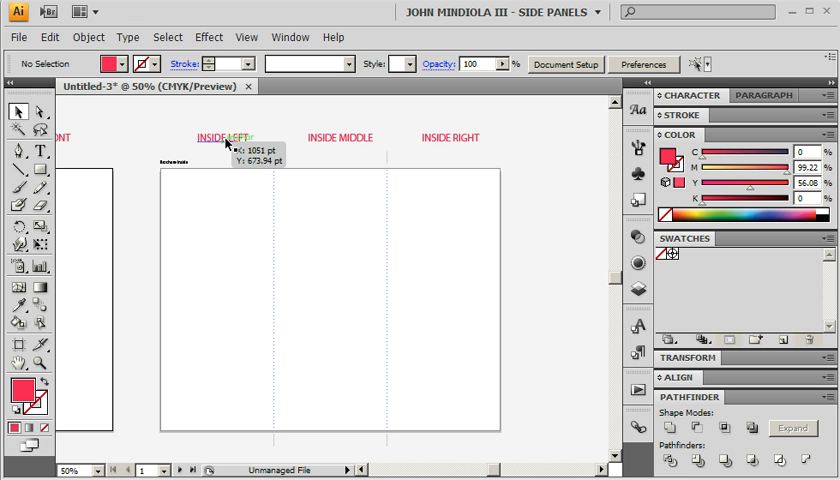
{"action": "mouse_move", "coordinate": [204, 276]}
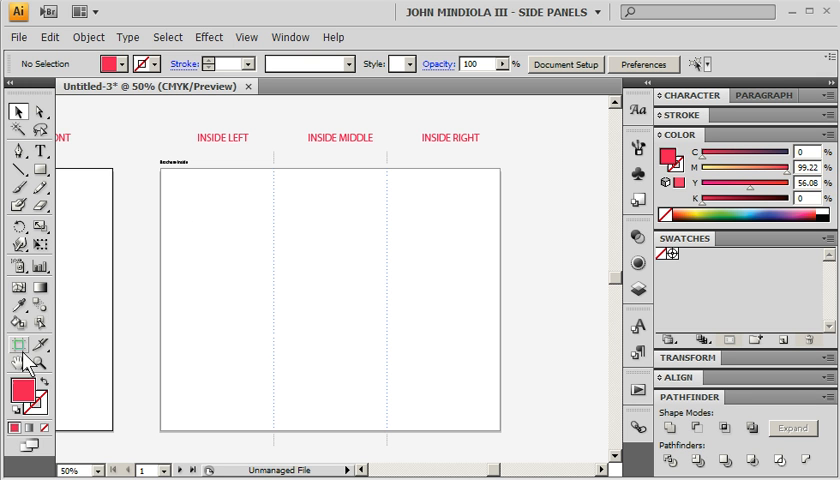
Discard a test rectangle, then draw a tall inside-left block and a bar on the middle panel
{"action": "left_click_drag", "start_coordinate": [178, 184], "coordinate": [502, 280]}
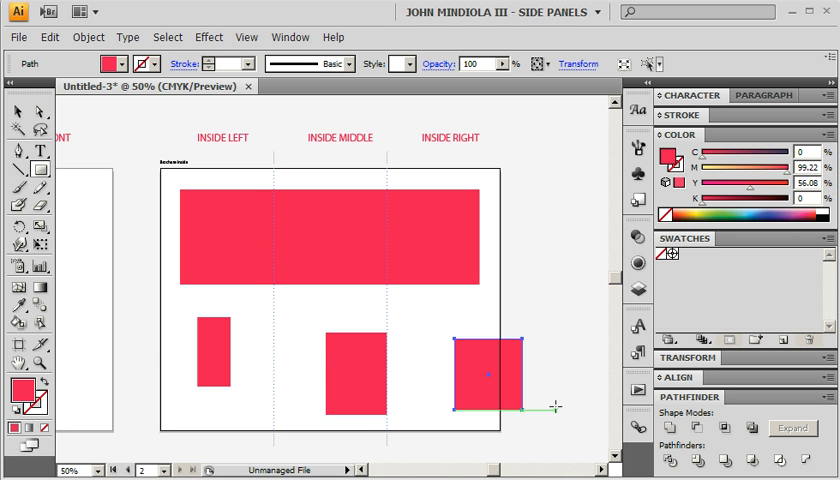
{"action": "key", "text": "Delete"}
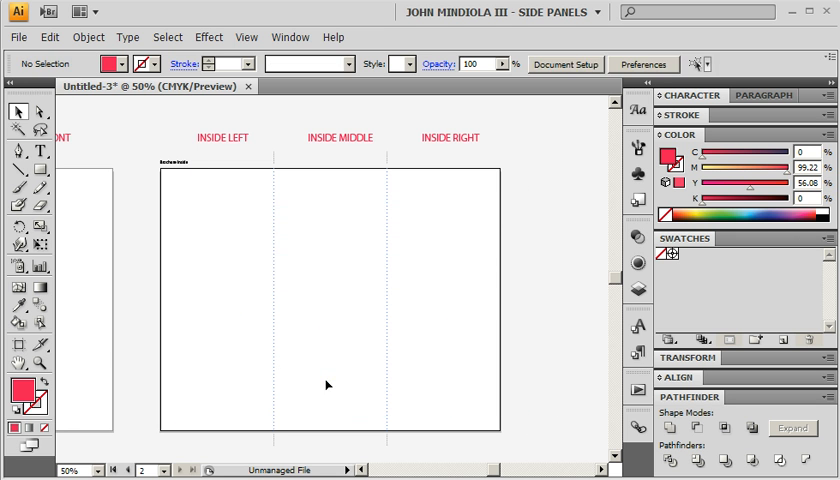
{"action": "left_click_drag", "start_coordinate": [180, 184], "coordinate": [236, 370]}
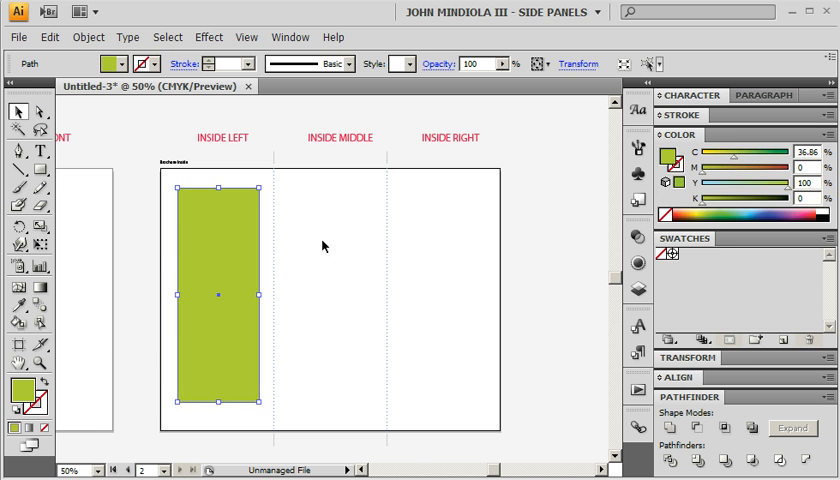
{"action": "left_click_drag", "start_coordinate": [288, 184], "coordinate": [476, 212]}
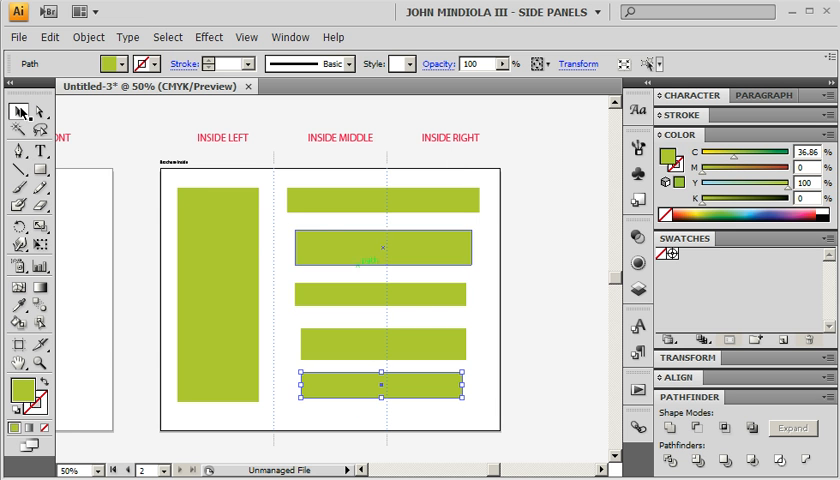
Draw a large green block spanning the middle and right panels
{"action": "left_click", "coordinate": [516, 200]}
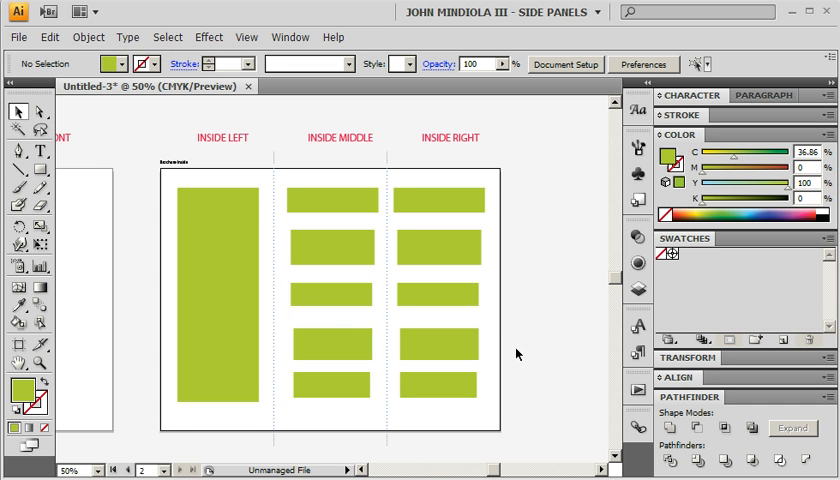
{"action": "mouse_move", "coordinate": [520, 198]}
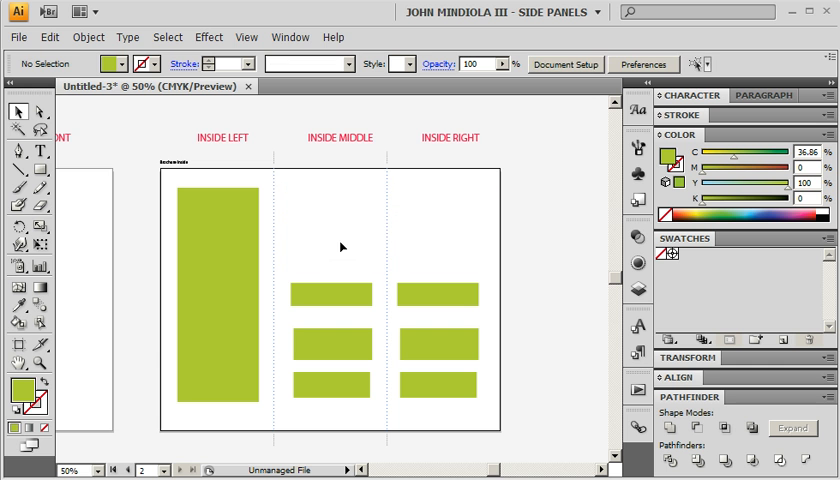
{"action": "left_click_drag", "start_coordinate": [290, 190], "coordinate": [470, 272]}
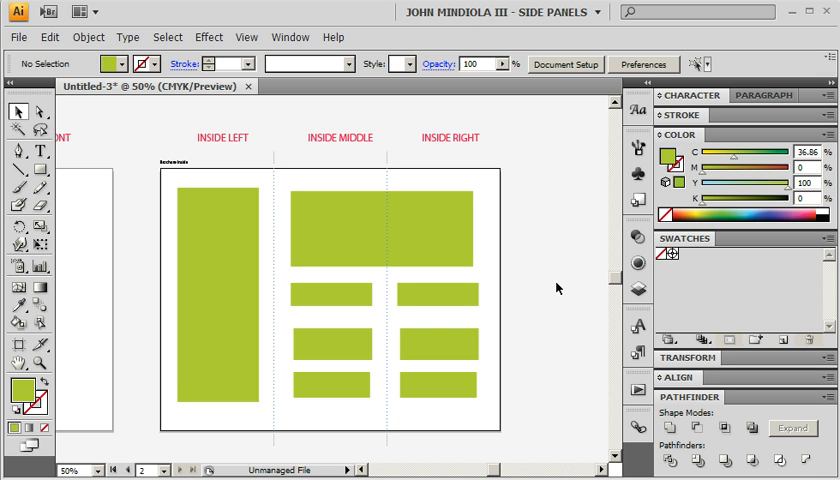
{"action": "scroll", "scroll_direction": "left", "scroll_amount": 3}
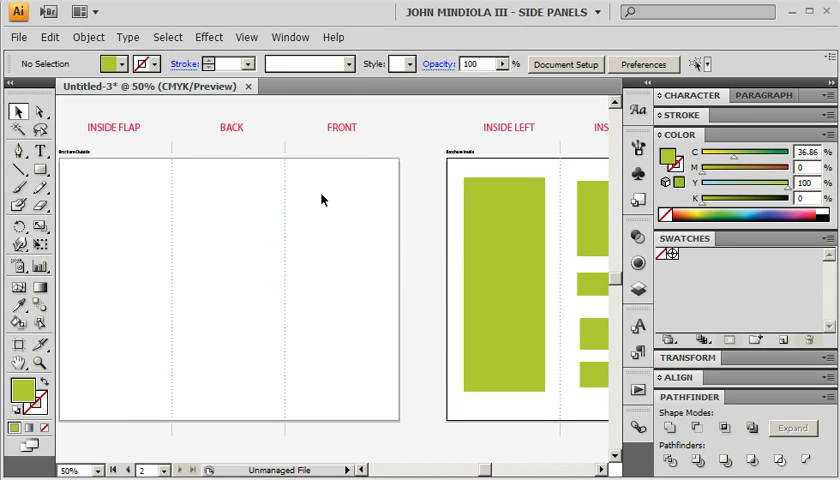
{"action": "mouse_move", "coordinate": [362, 404]}
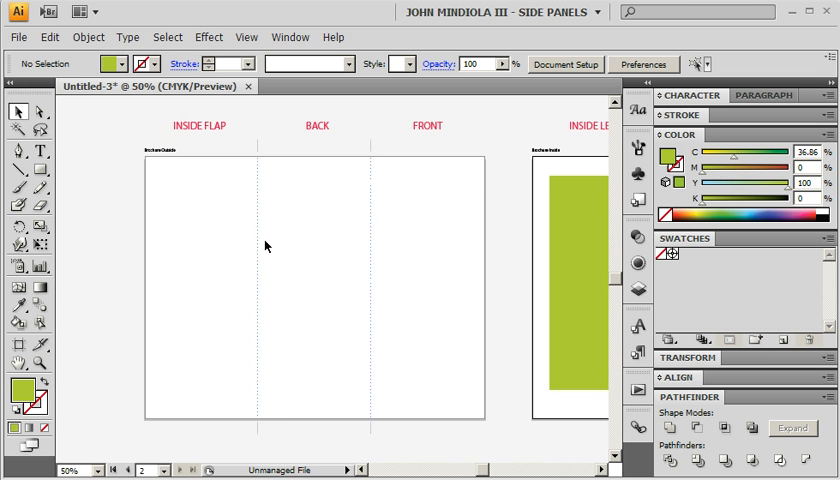
{"action": "mouse_move", "coordinate": [248, 348]}
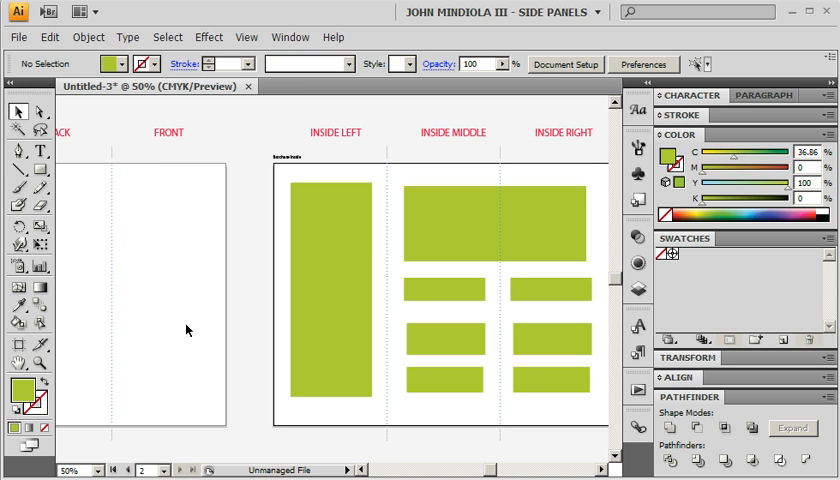
Bring up File > Save for the brochure, keeping Adobe Illustrator (*.AI) as the file type
{"action": "left_click", "coordinate": [18, 36]}
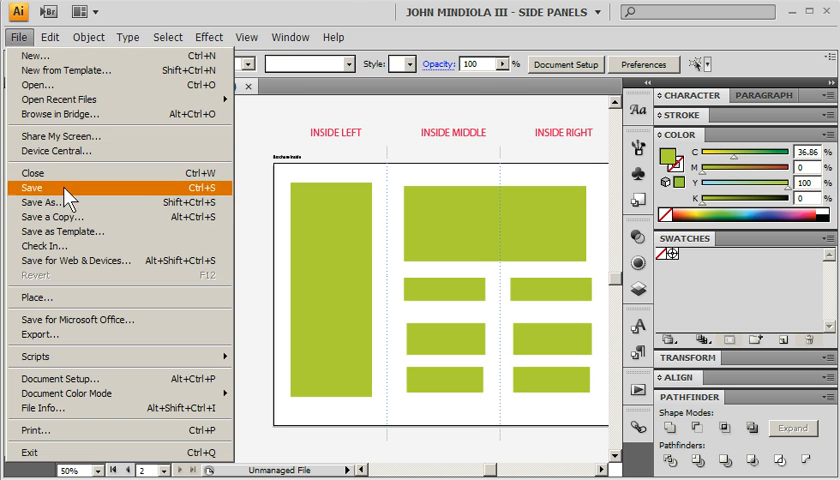
{"action": "left_click", "coordinate": [46, 202]}
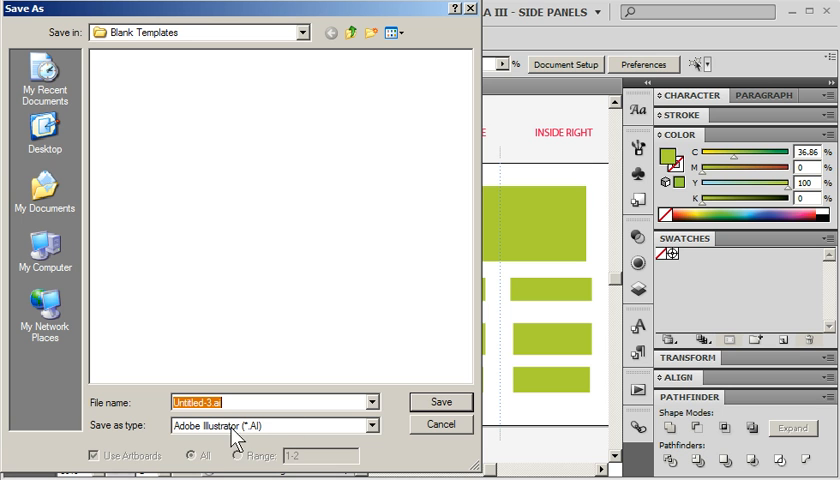
{"action": "mouse_move", "coordinate": [272, 436]}
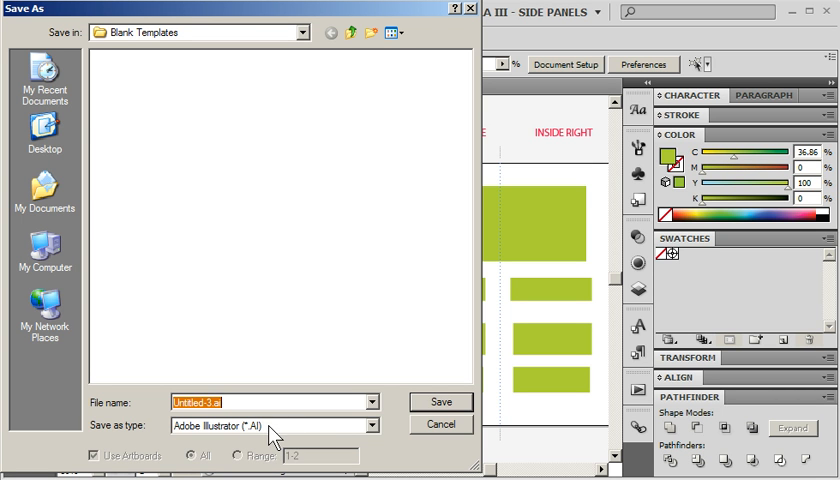
{"action": "mouse_move", "coordinate": [264, 430]}
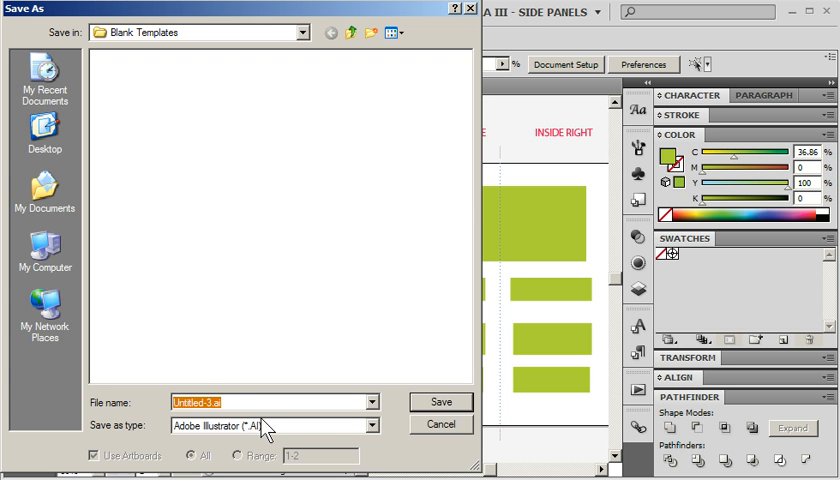
{"action": "left_click", "coordinate": [372, 426]}
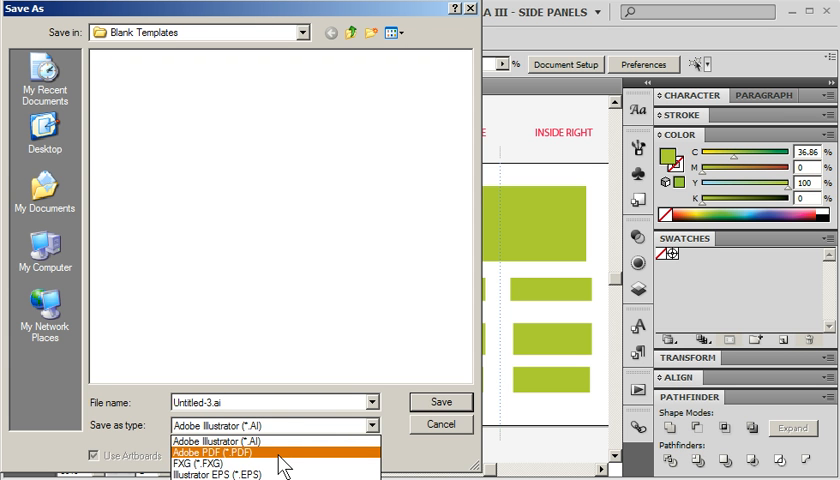
{"action": "mouse_move", "coordinate": [454, 460]}
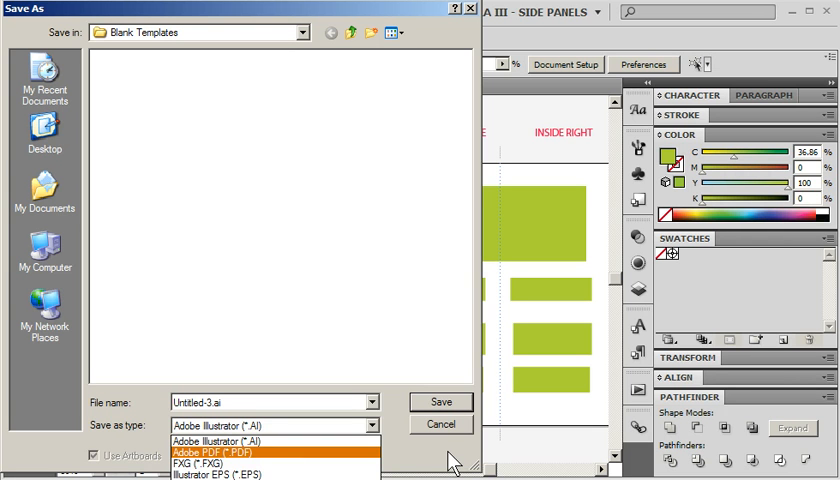
{"action": "mouse_move", "coordinate": [448, 458]}
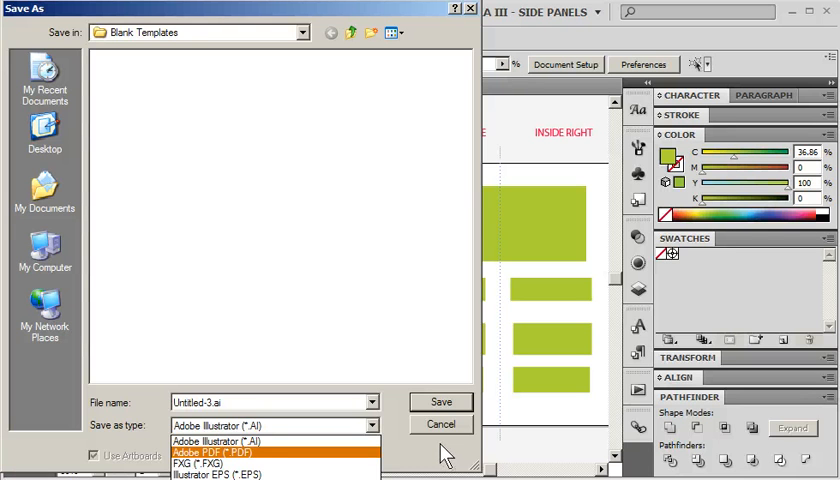
{"action": "left_click", "coordinate": [224, 440]}
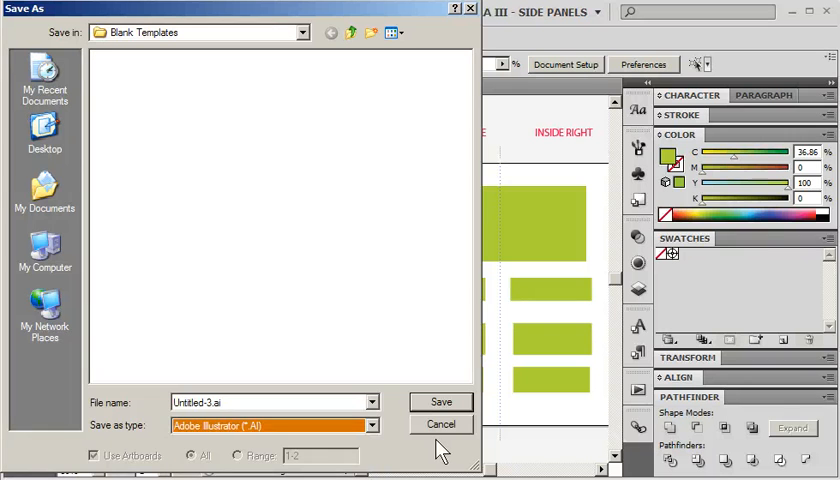